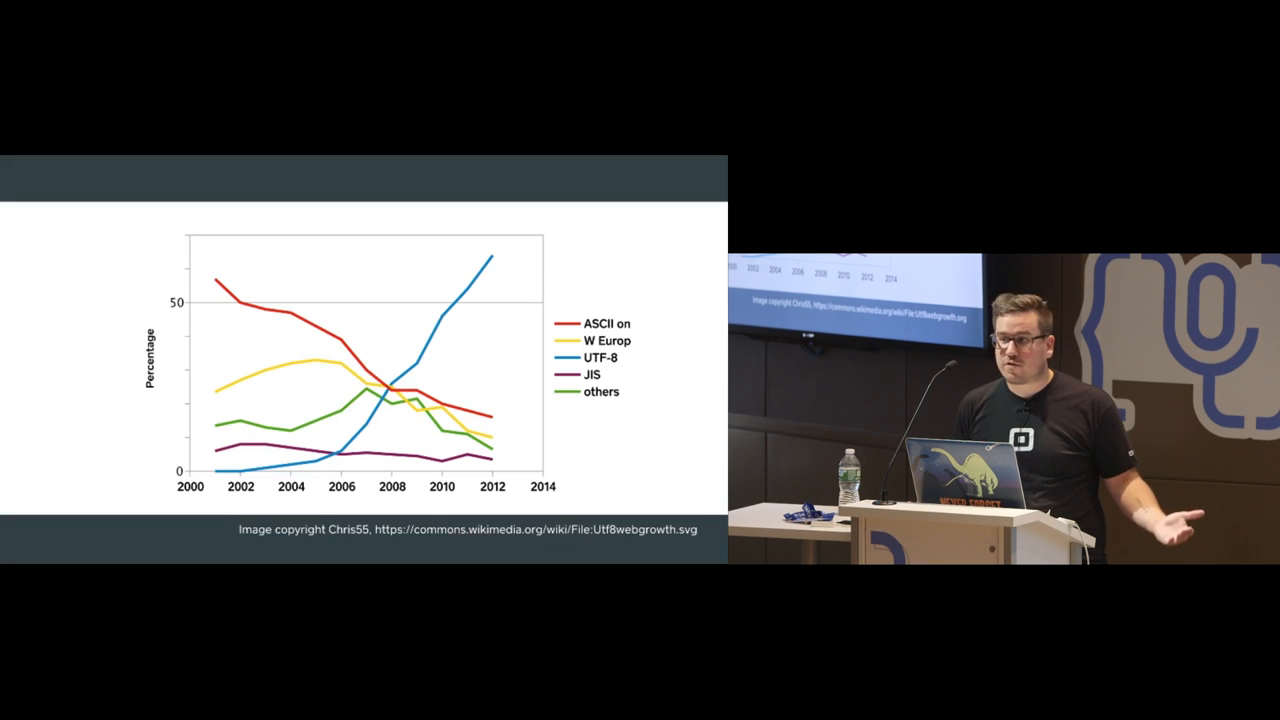
{"action": "key", "text": "right"}
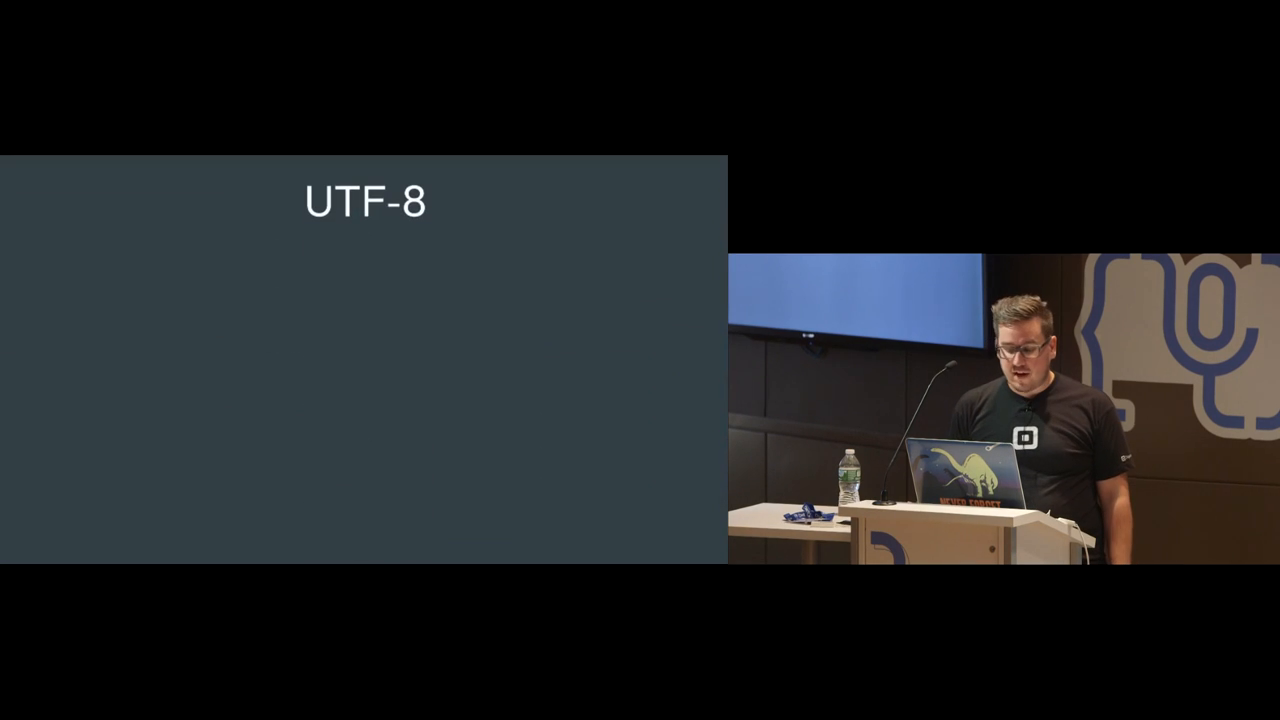
{"action": "key", "text": "Right"}
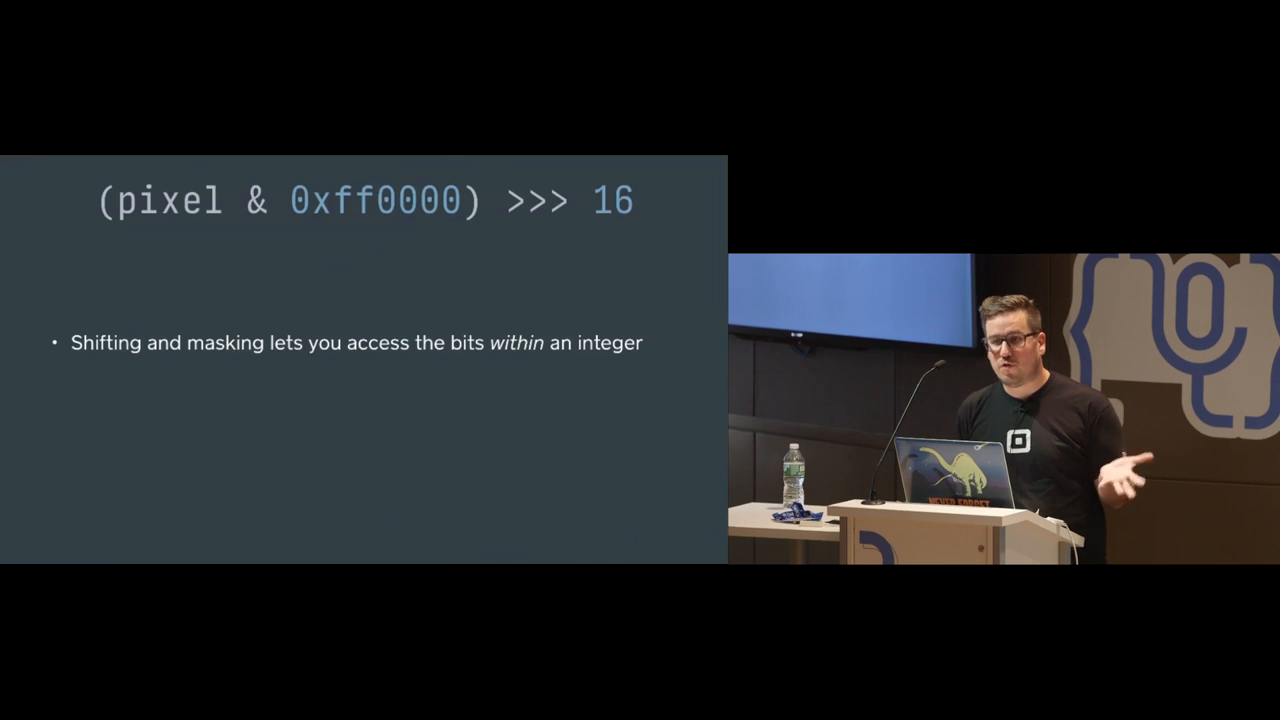
{"action": "key", "text": "right"}
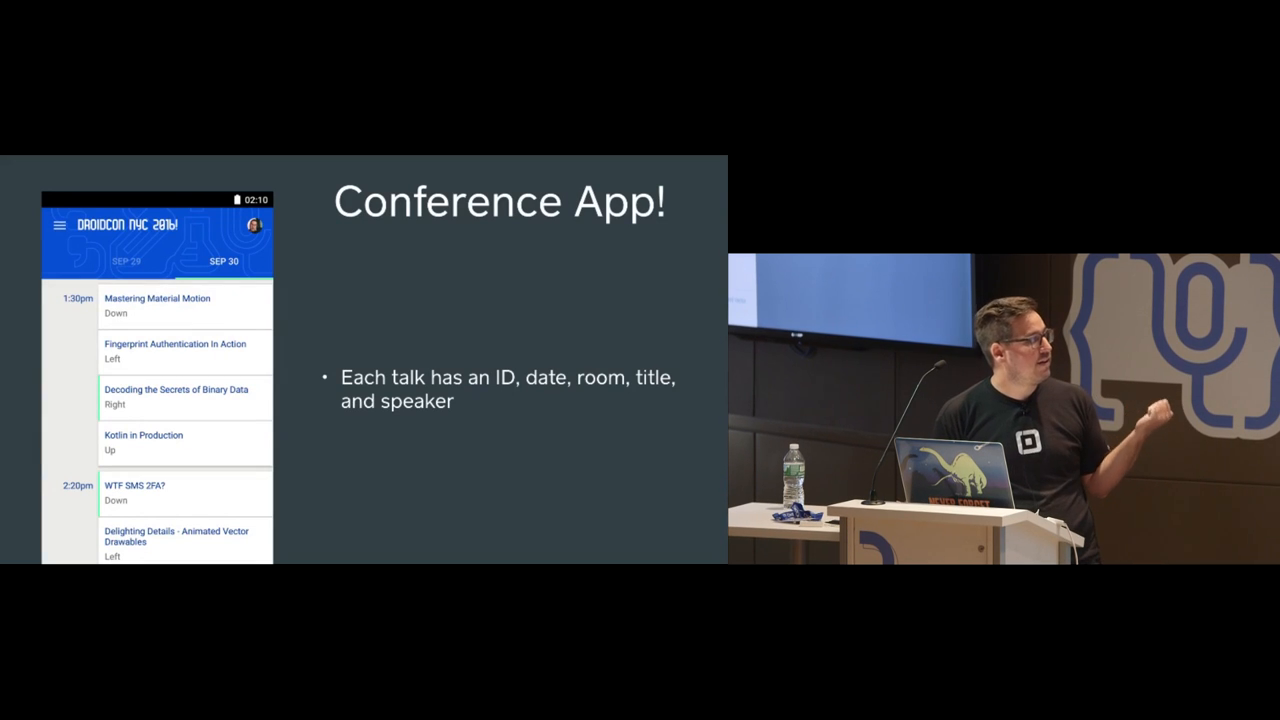
{"action": "key", "text": "Right"}
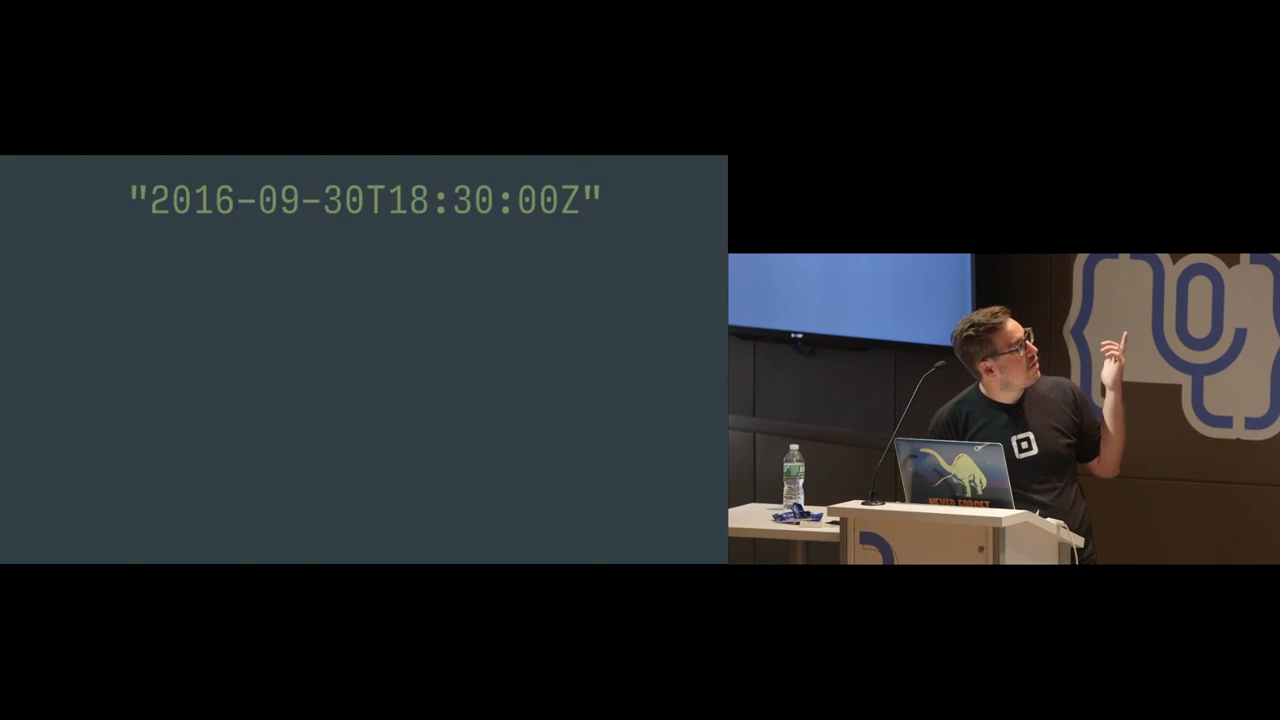
{"action": "key", "text": "right"}
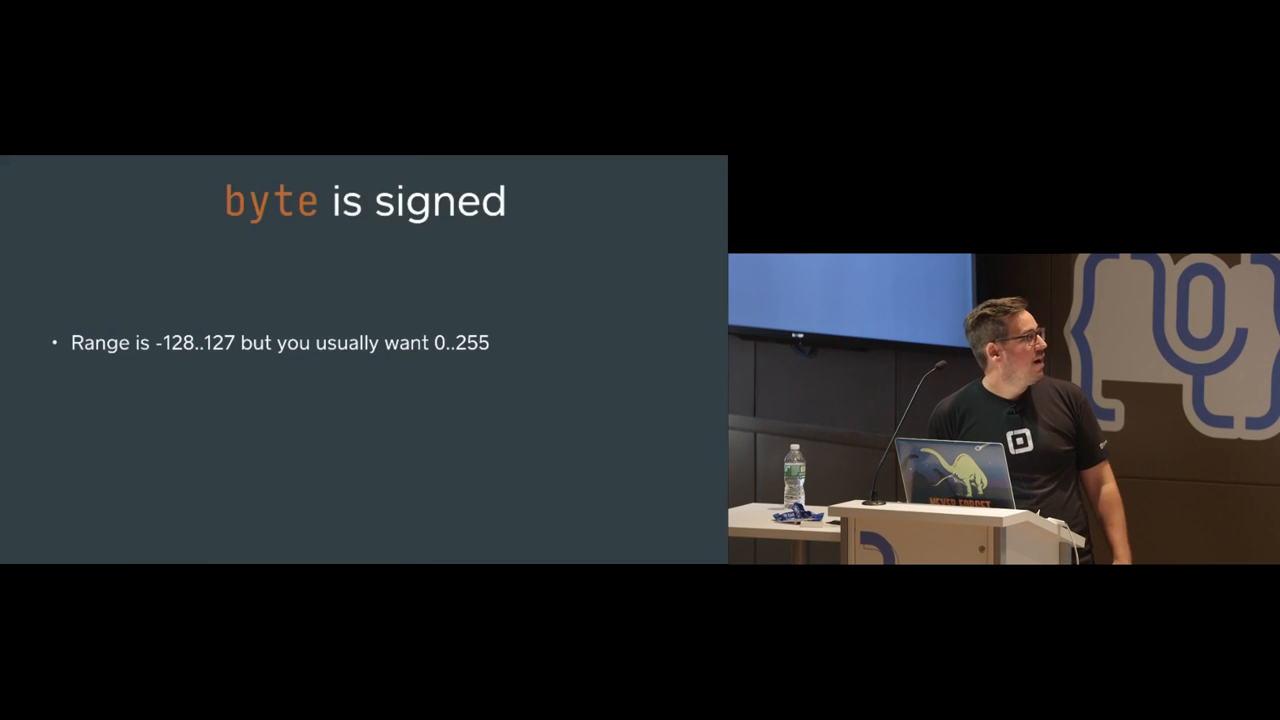
{"action": "key", "text": "Right"}
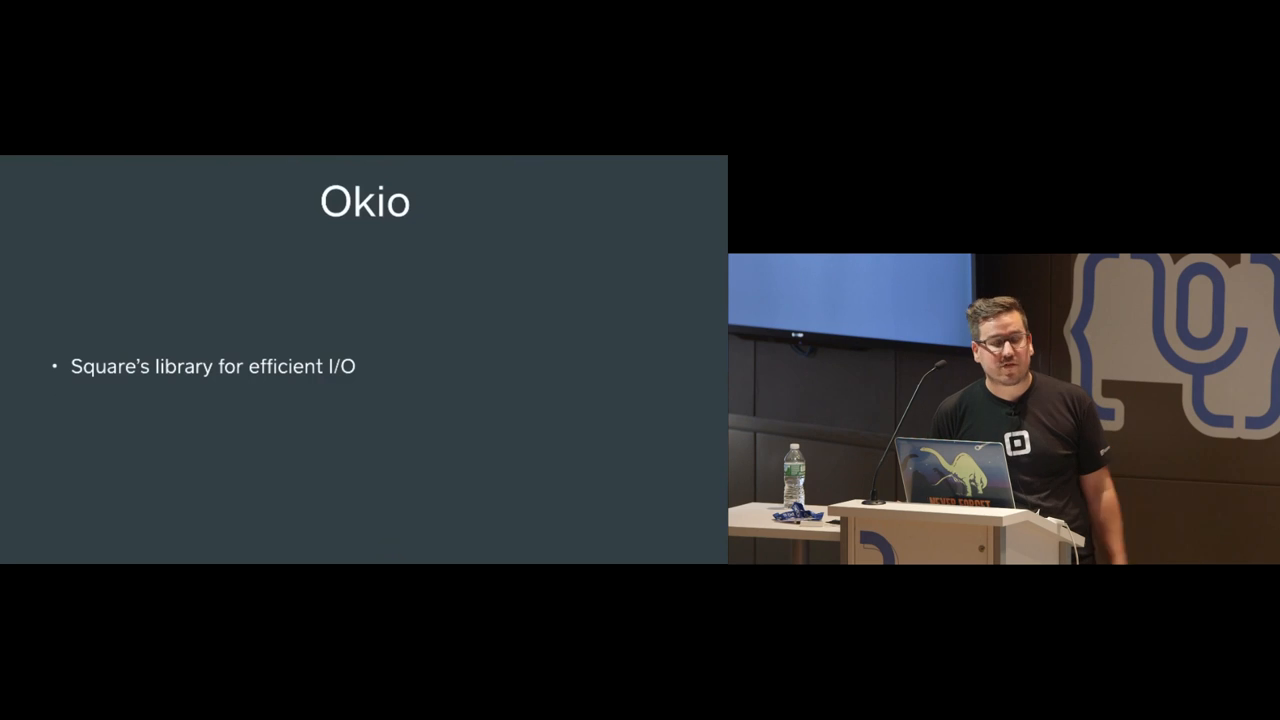